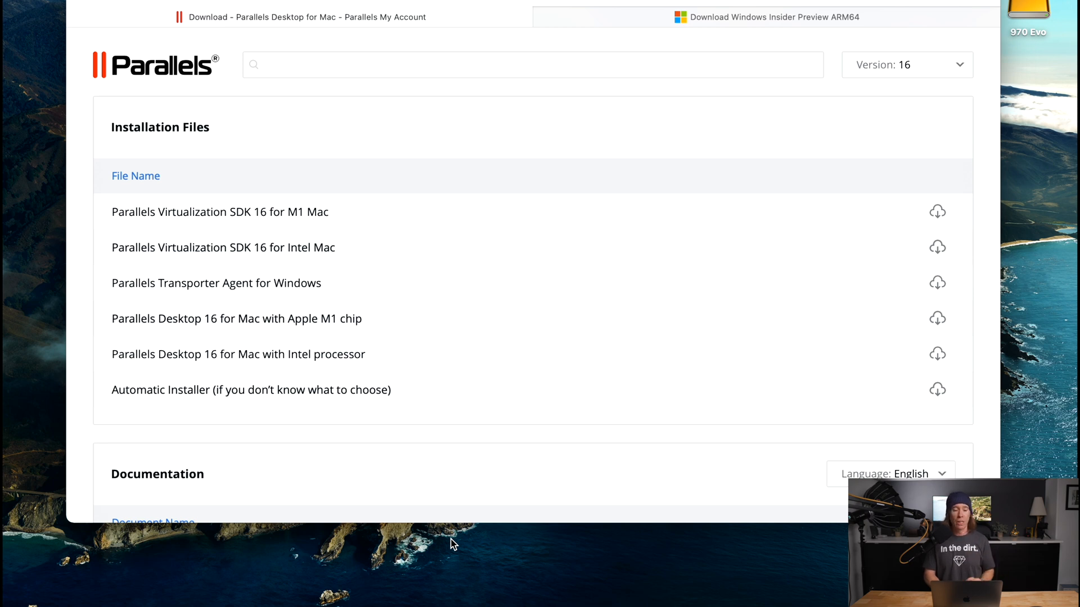
mouse_move(638, 605)
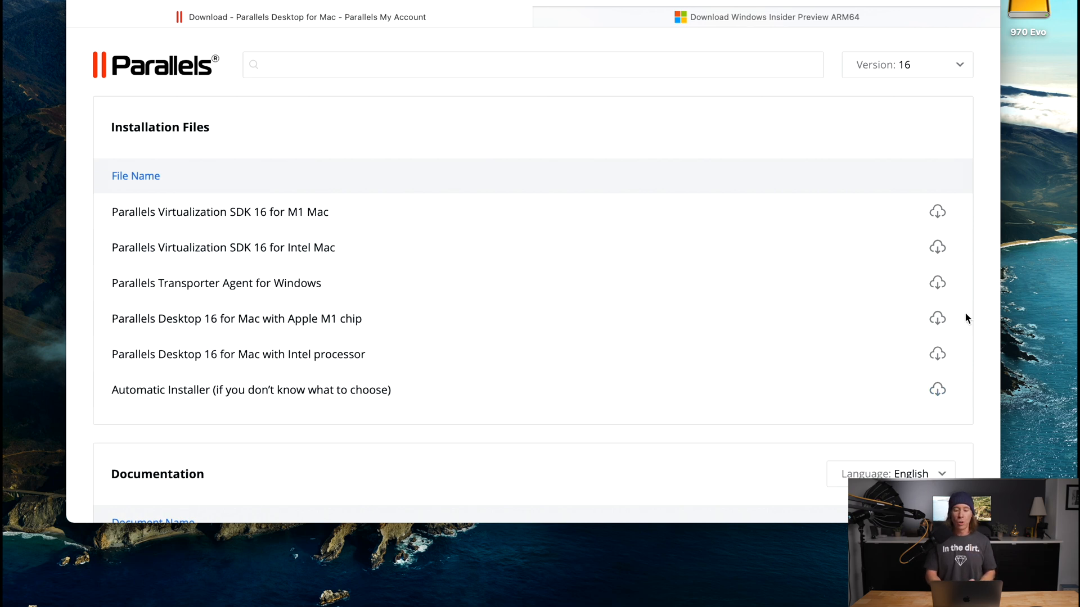
mouse_move(746, 55)
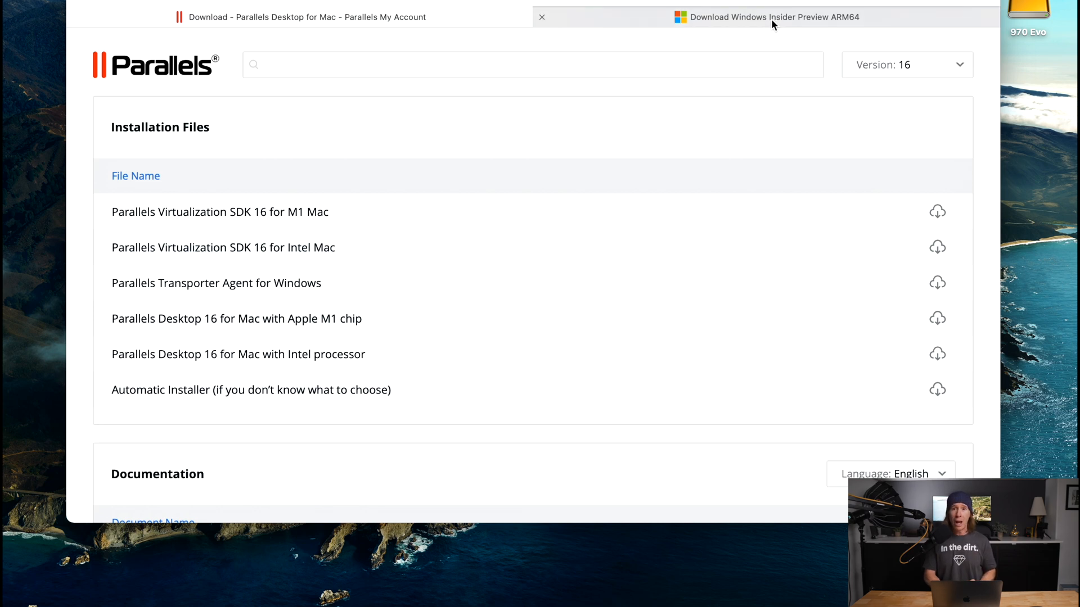
View the Windows Insider Preview ARM64 page down to the Build 21354 download
left_click(775, 17)
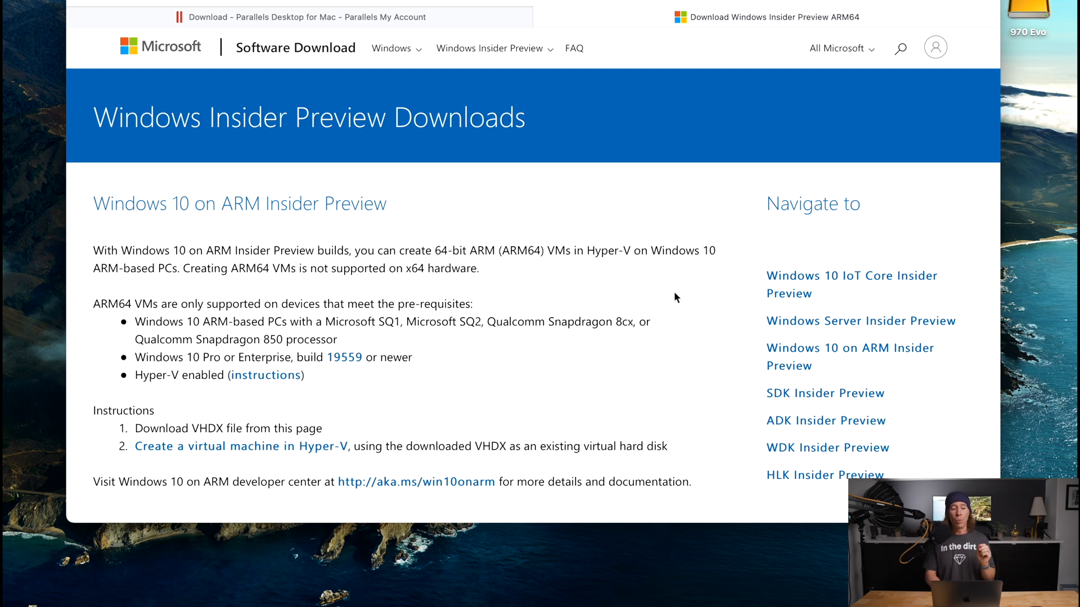
scroll("down", 3)
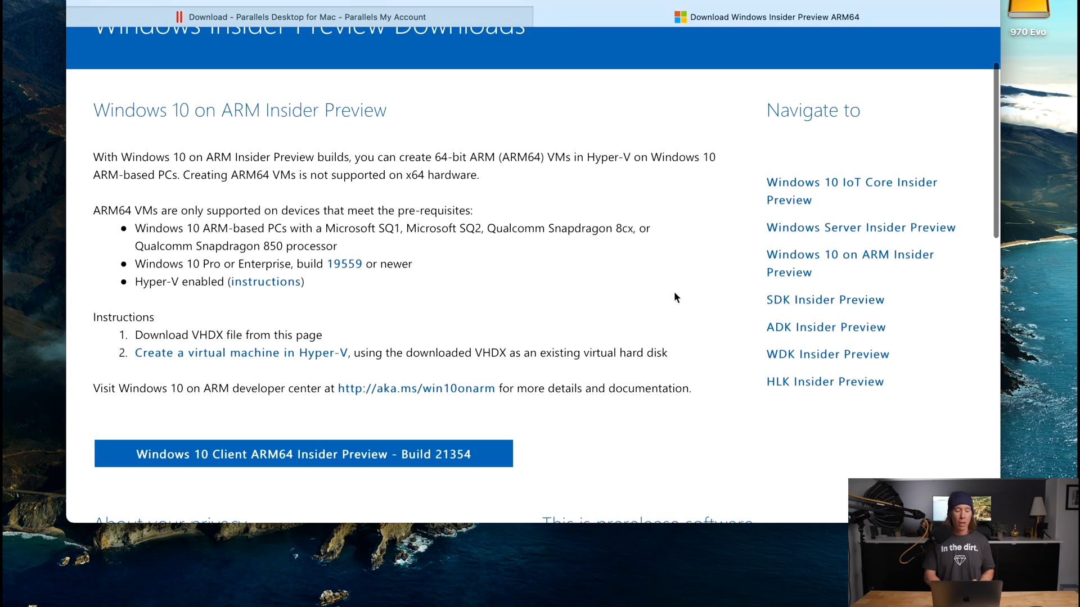
scroll("down", 3)
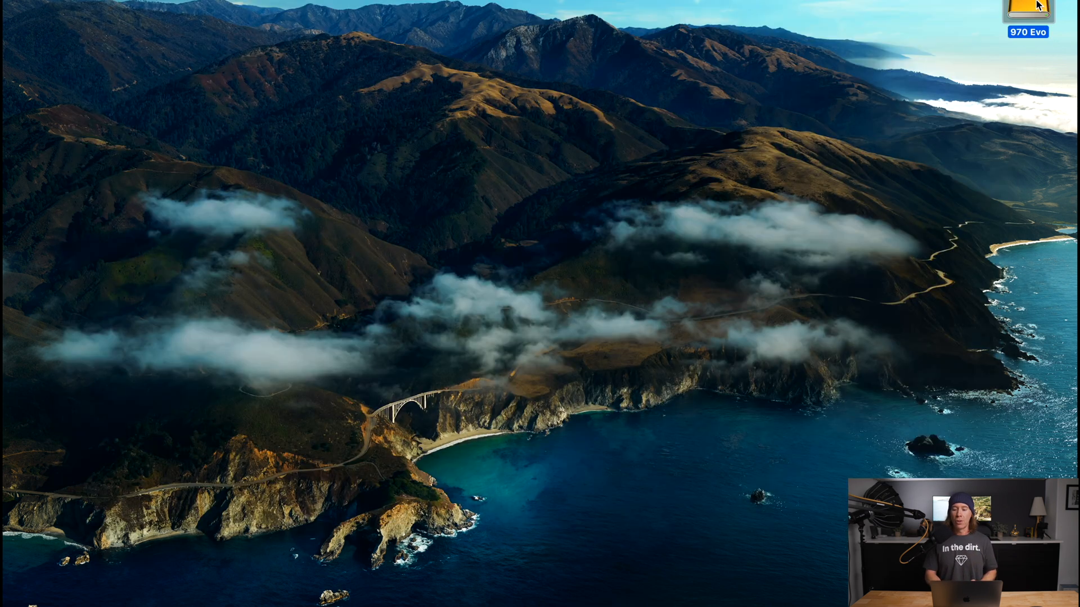
Mount the Parallels Desktop 16 disk image from the 970 Evo drive and launch its installer
double_click(1025, 9)
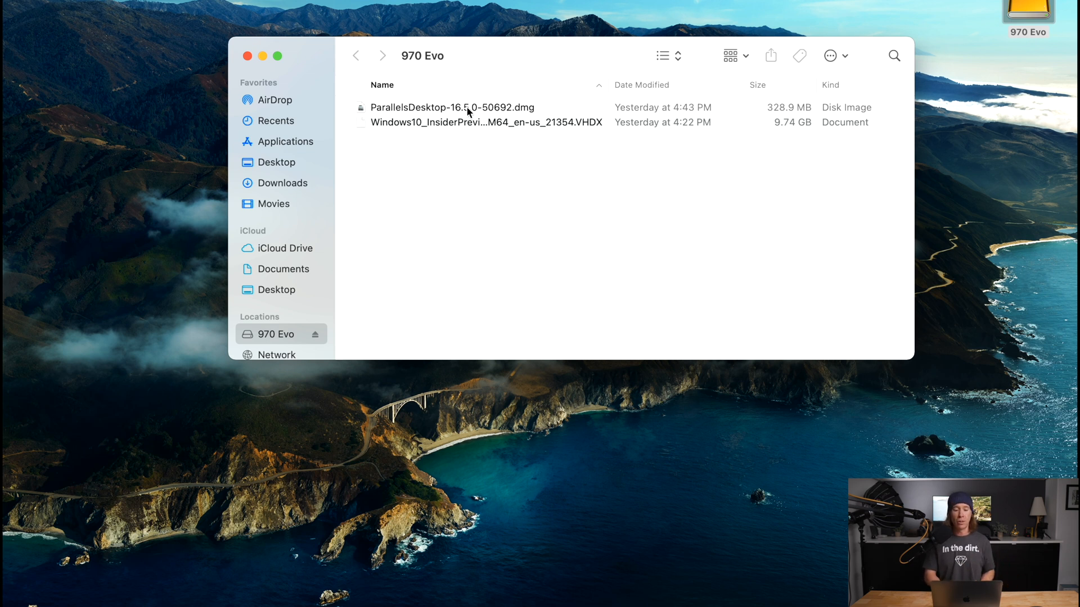
left_click(468, 107)
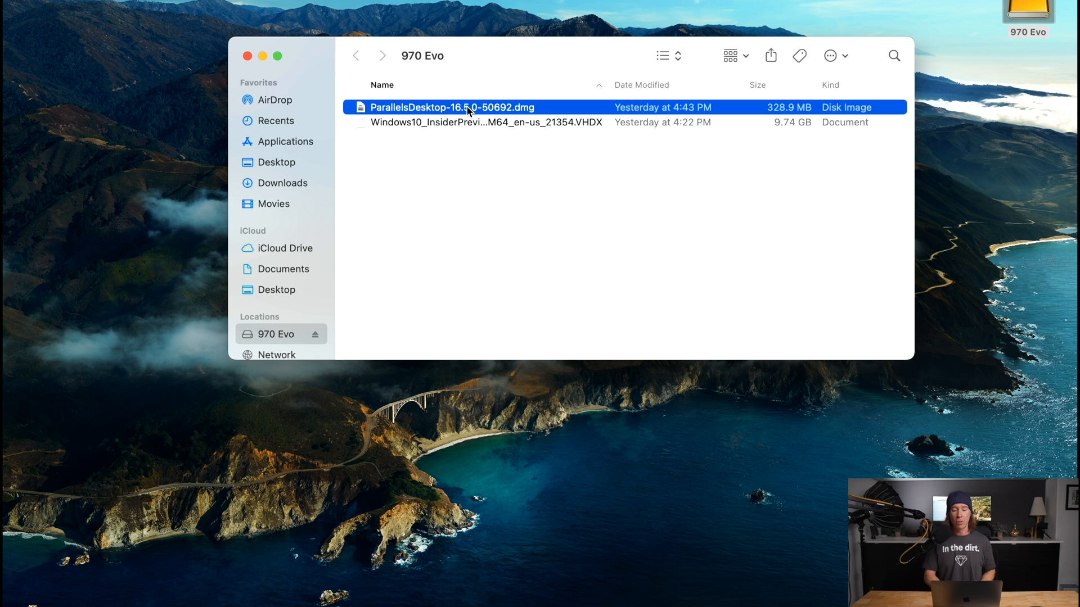
double_click(468, 107)
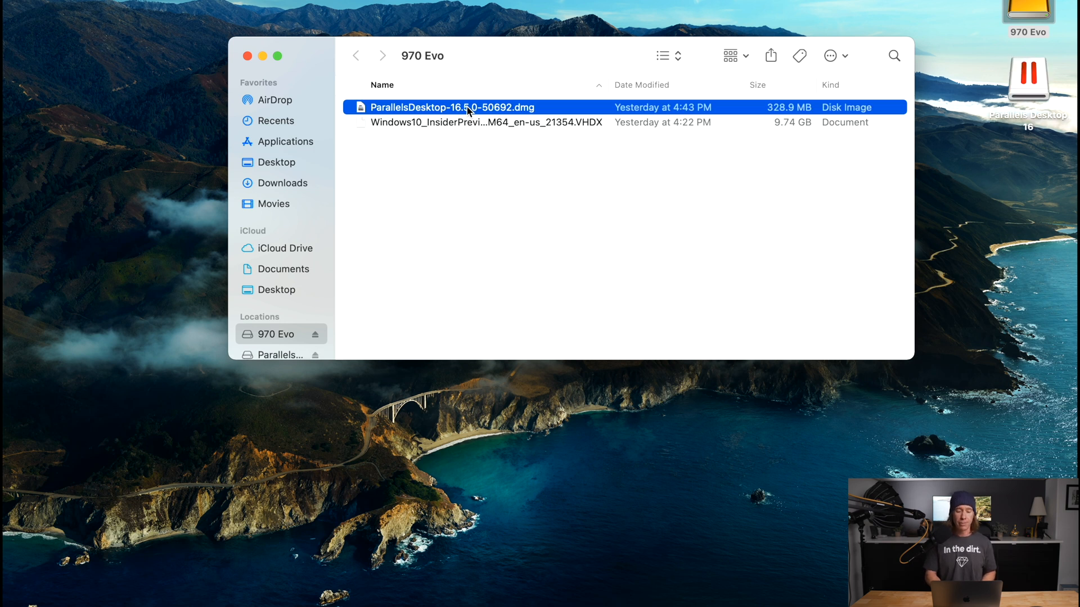
double_click(468, 107)
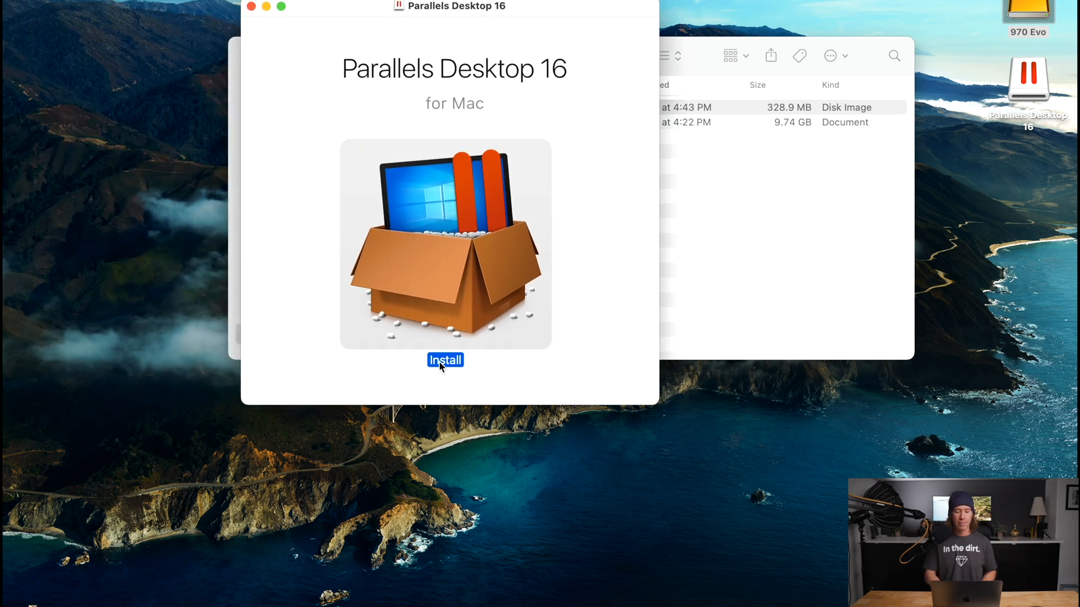
left_click(445, 360)
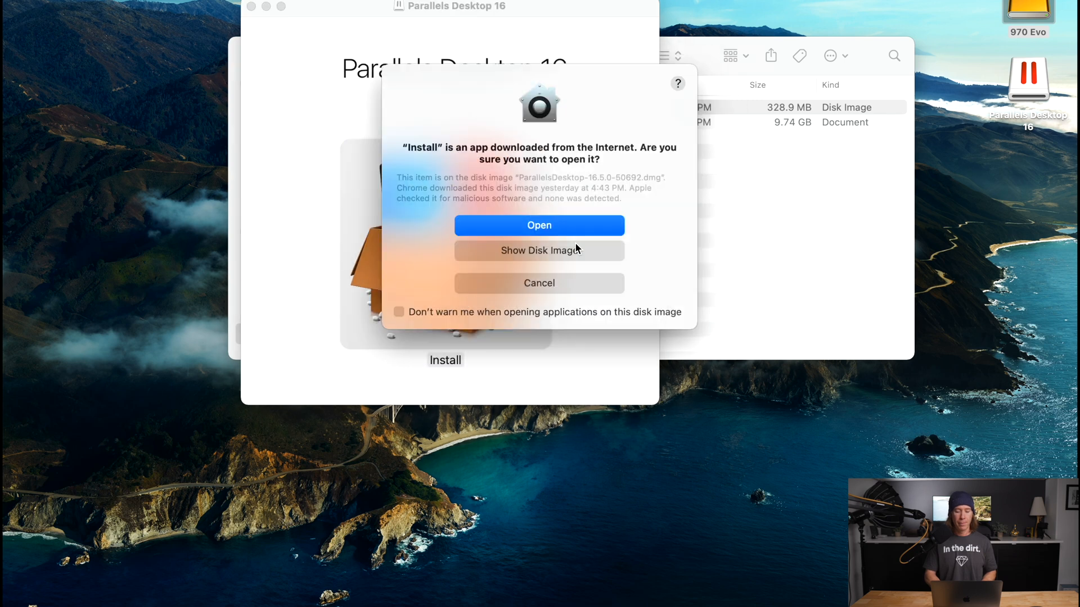
left_click(539, 225)
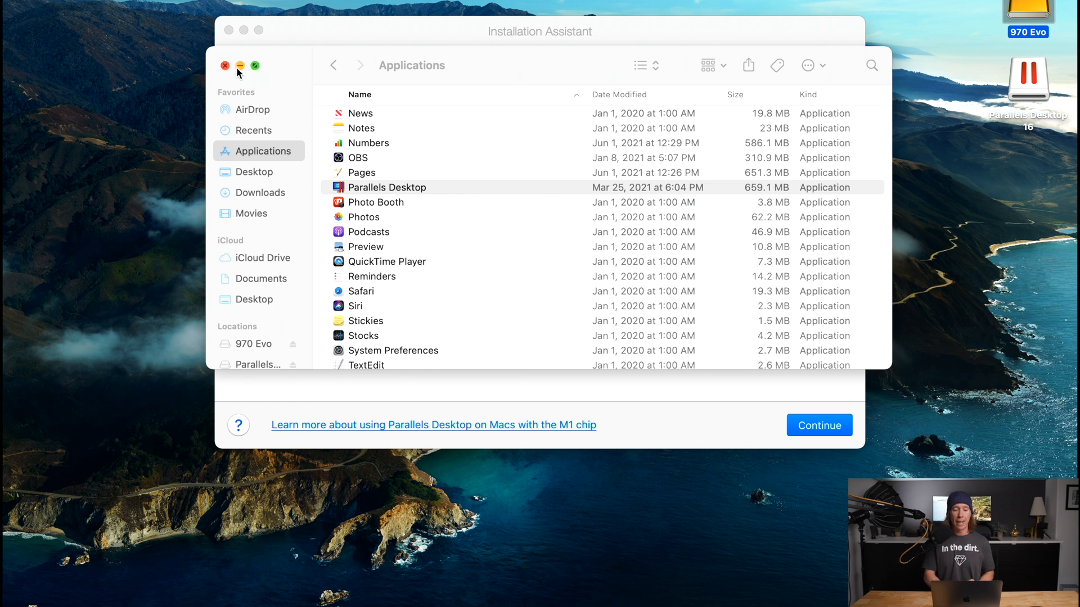
Choose installing Windows from the detected Windows 10 VHDX image file
left_click(225, 66)
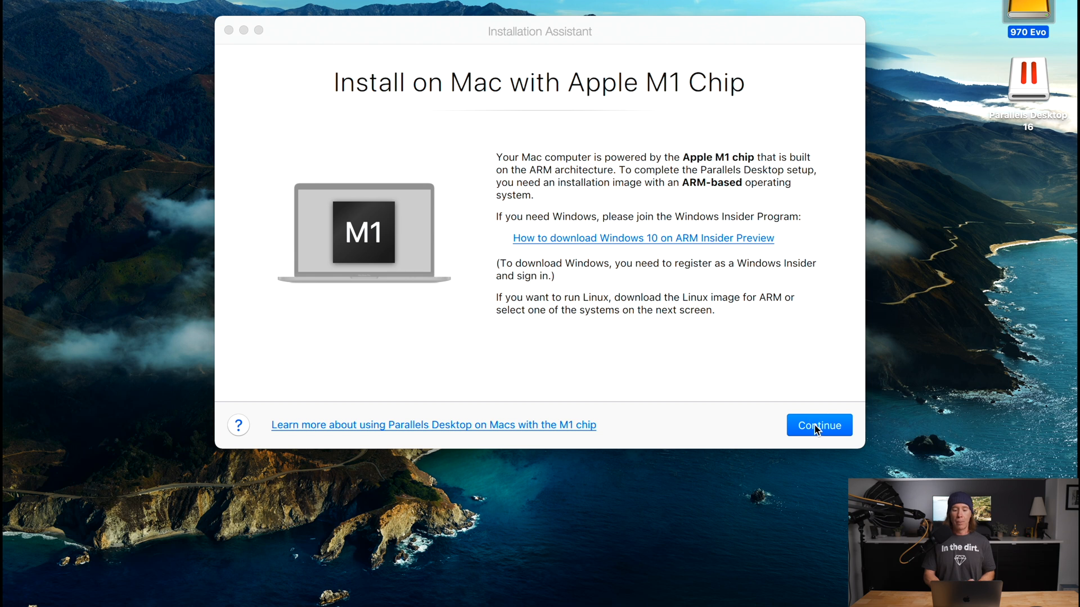
left_click(818, 426)
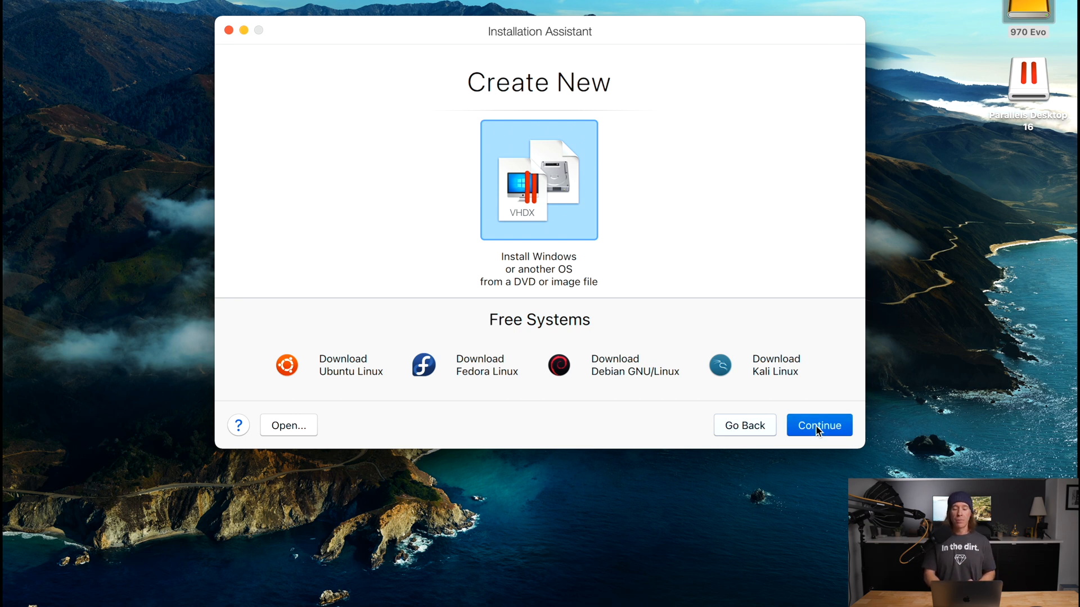
left_click(819, 425)
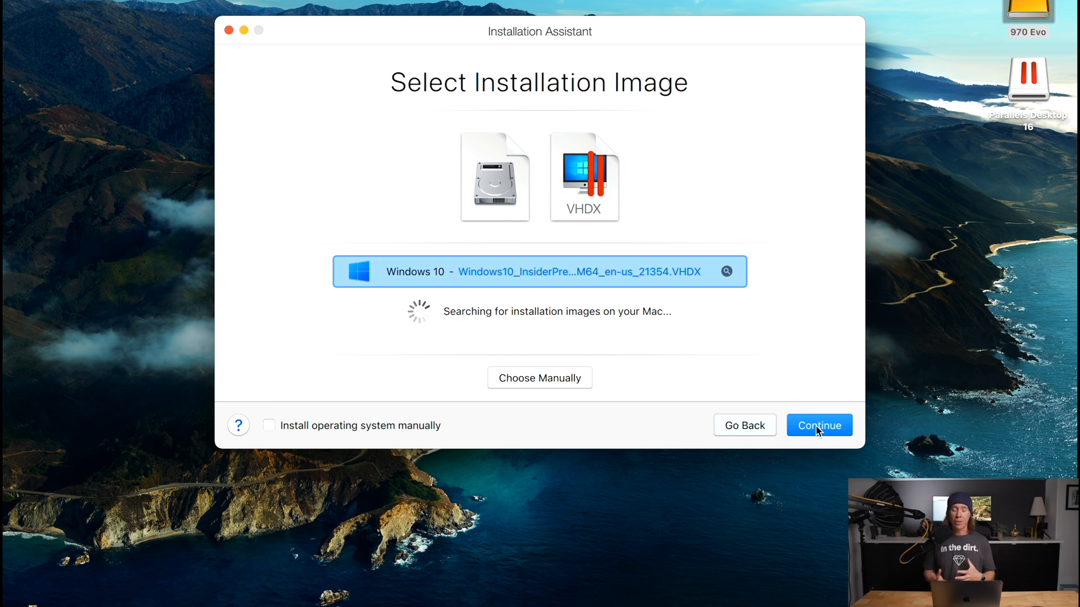
left_click(819, 425)
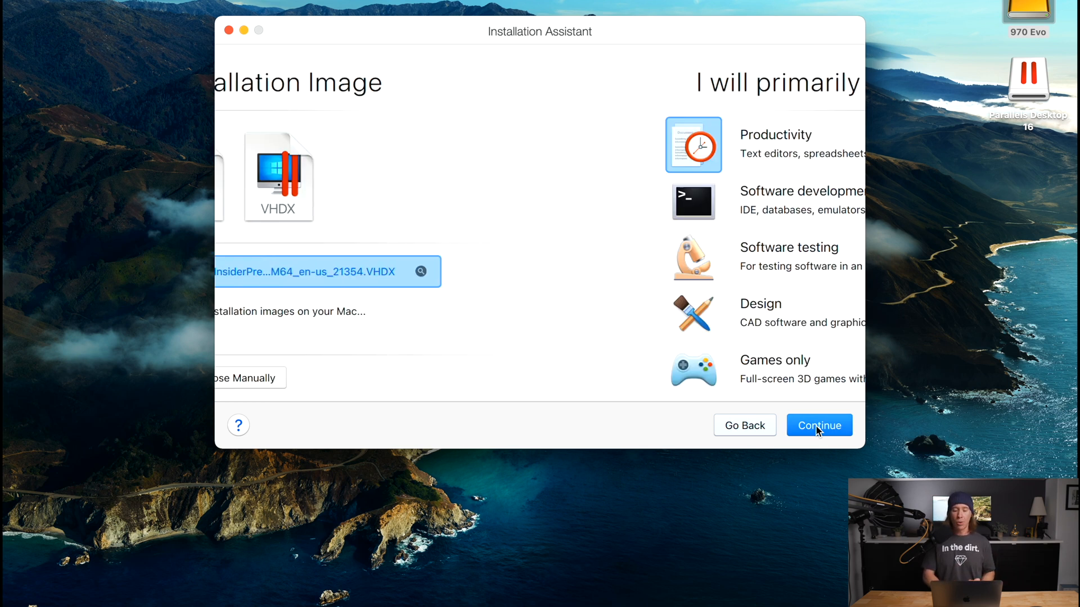
Select Productivity as the main use and continue to Name 'Windows 10' on 970 Evo
left_click(819, 426)
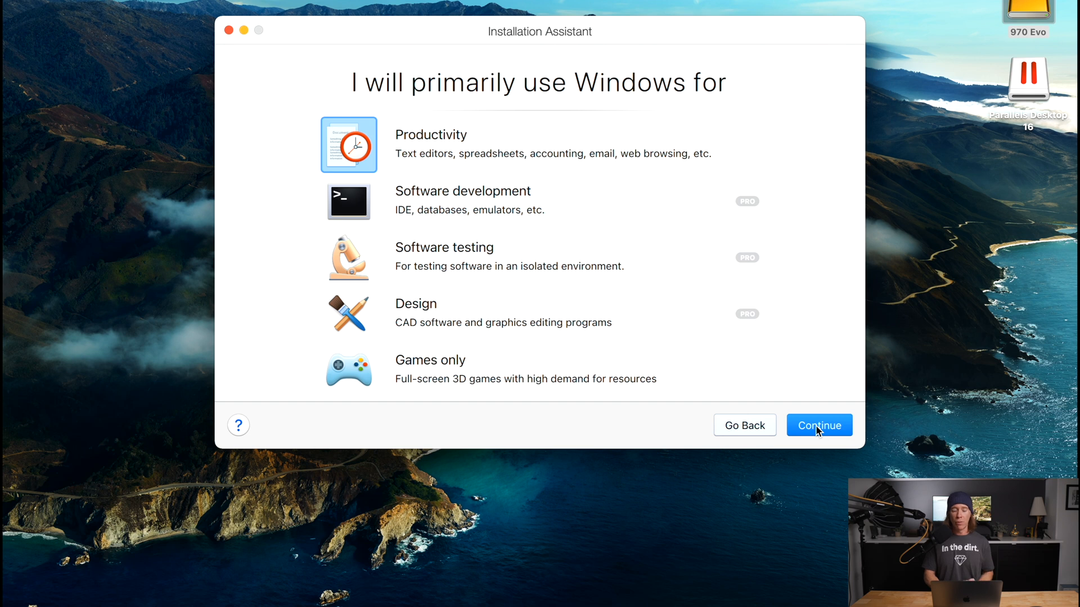
left_click(819, 425)
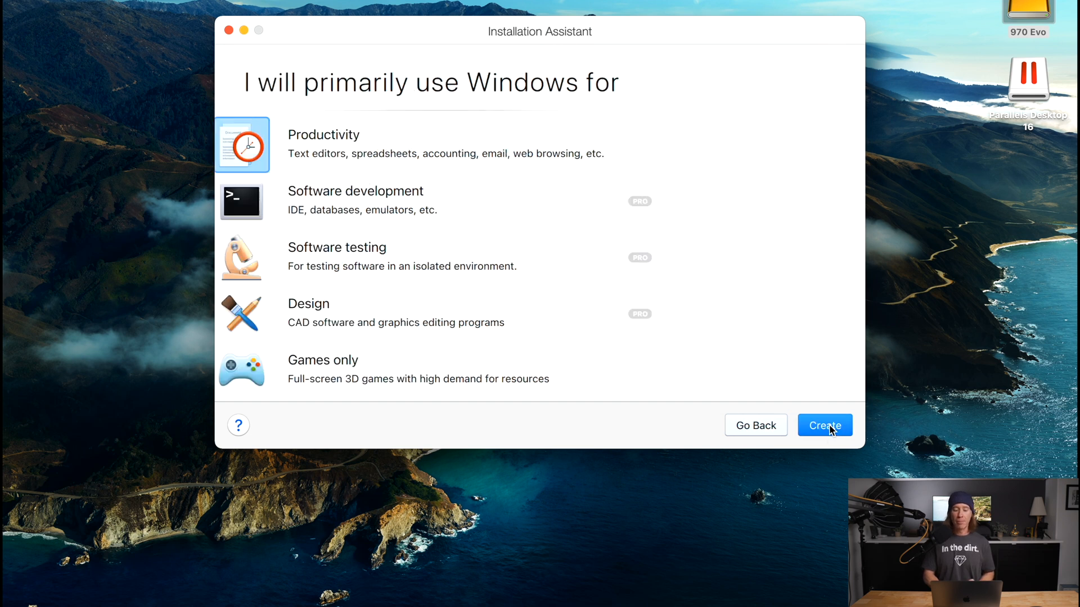
left_click(826, 426)
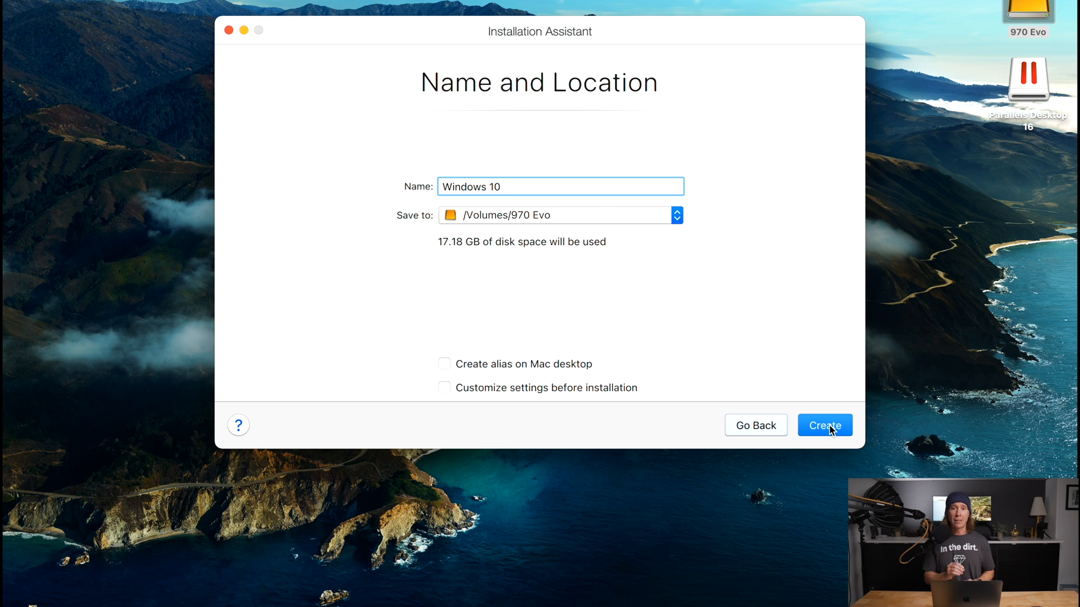
mouse_move(713, 513)
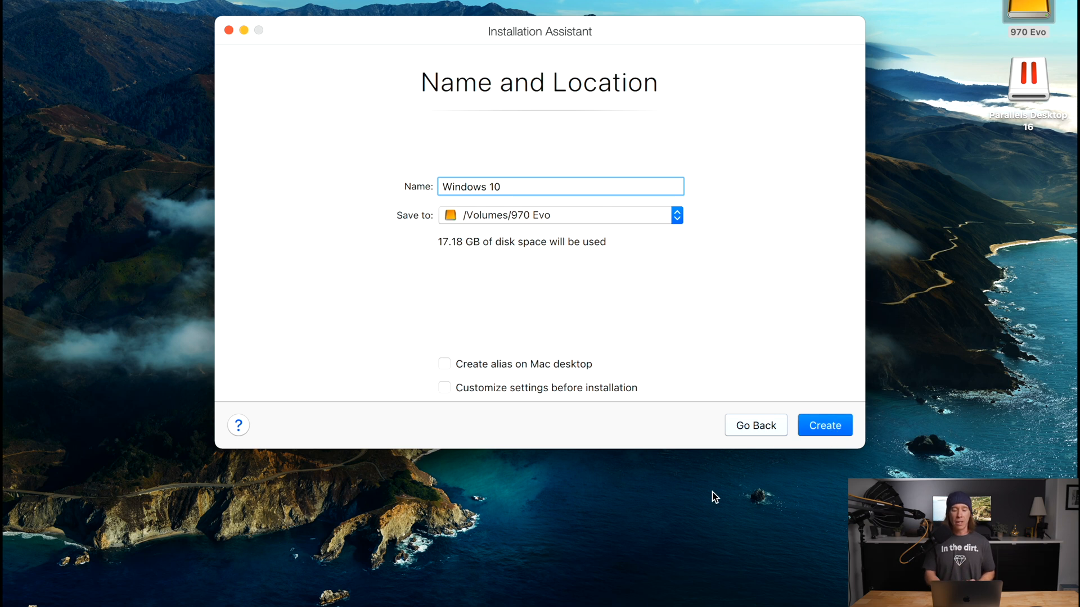
Create the Windows 10 machine, dismiss the keep-drive-connected warning, and await completion
left_click(825, 425)
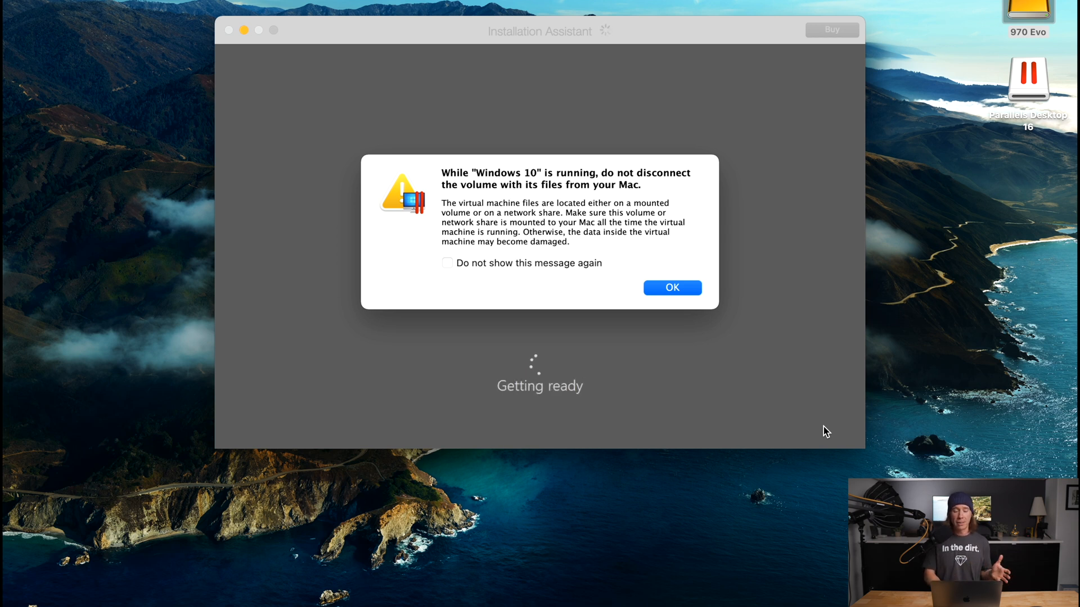
left_click(672, 288)
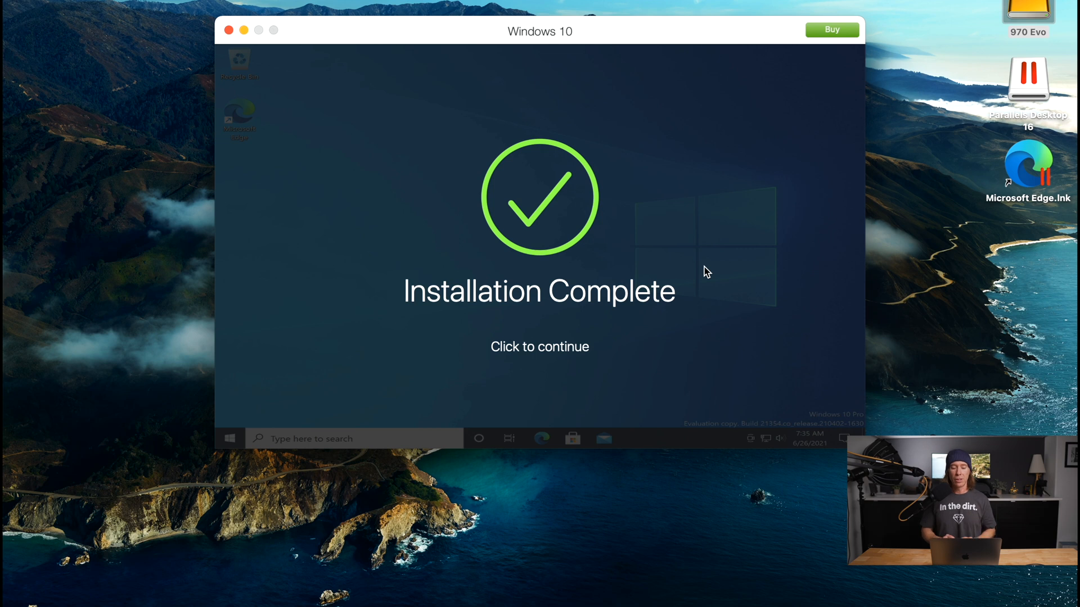
Continue past 'Installation Complete' to the full-screen Windows 10 desktop
left_click(539, 346)
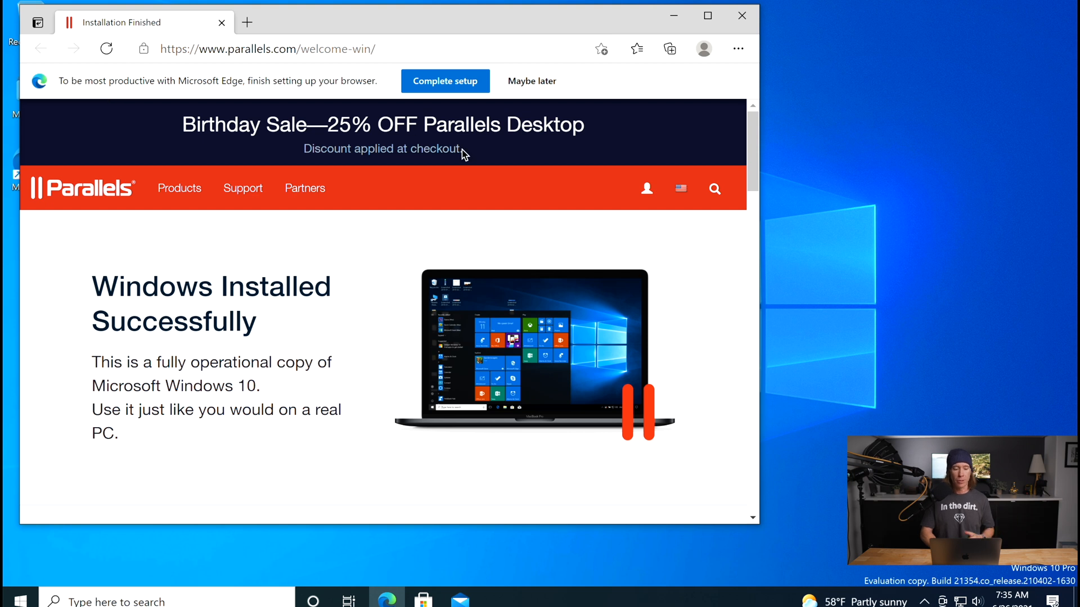
mouse_move(673, 17)
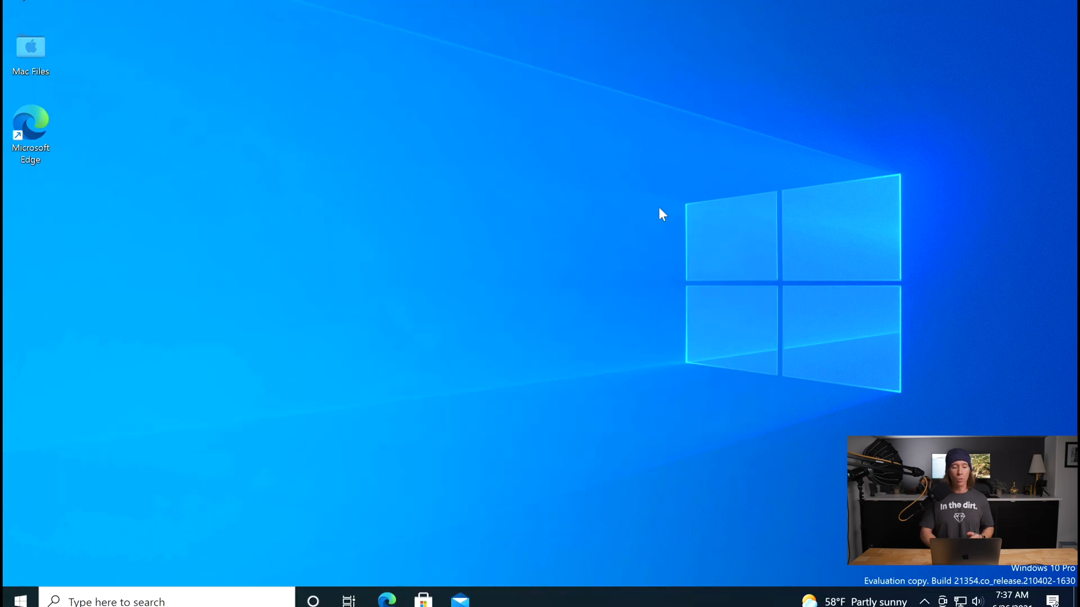
mouse_move(660, 218)
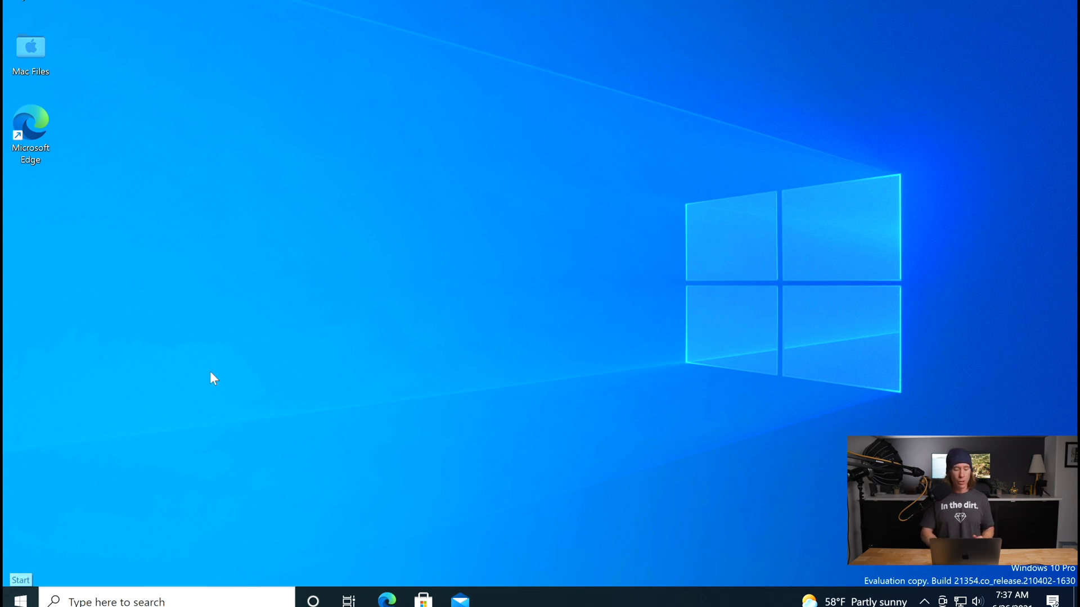
Switch with Cmd+Tab to the Mac desktop and open the 970 Evo drive
key("cmd+tab")
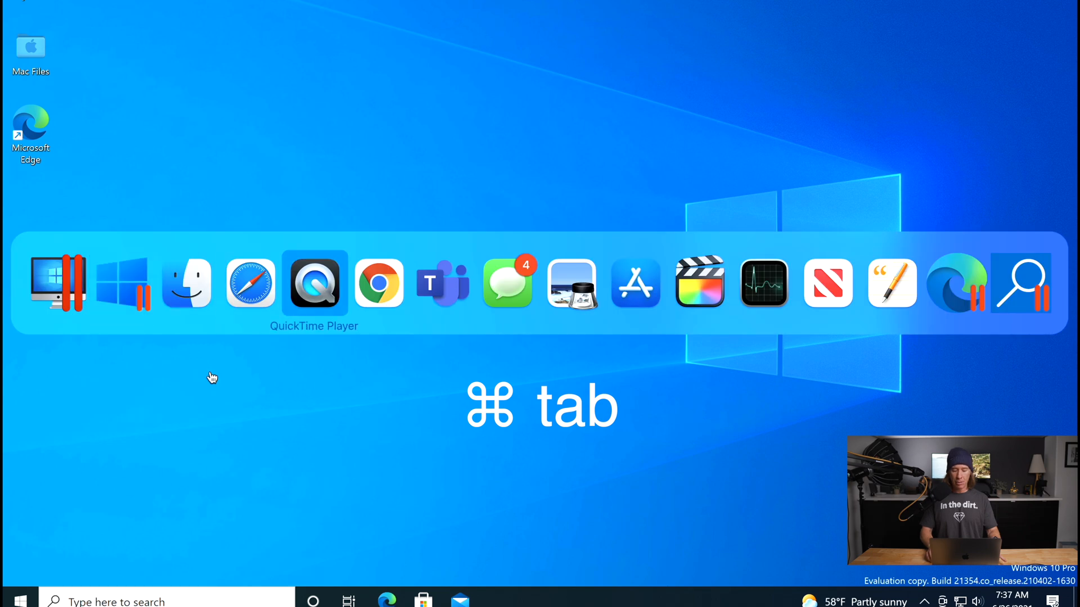
key("cmd+tab")
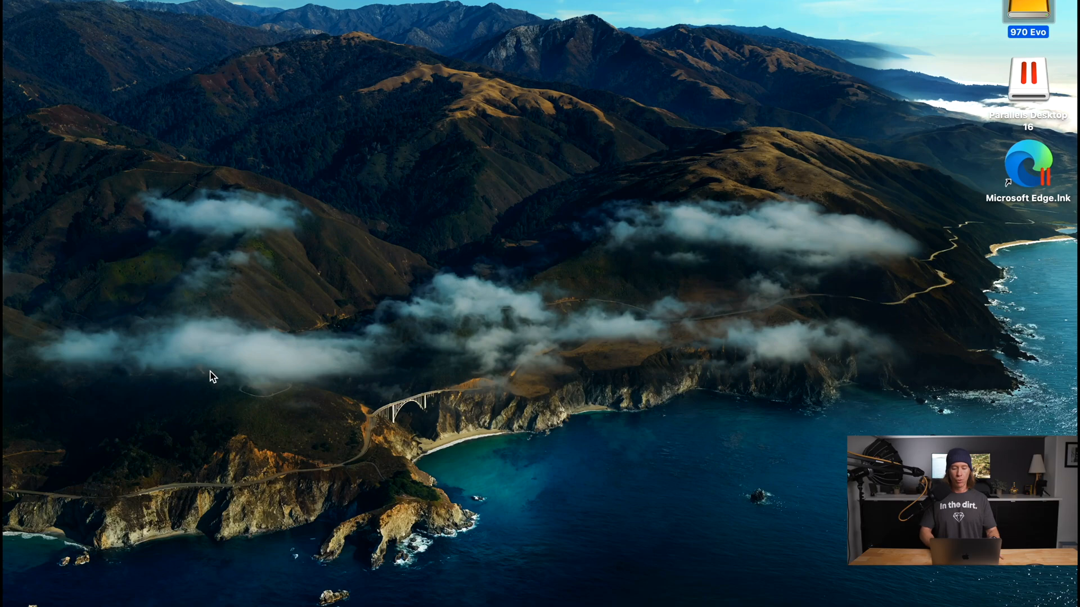
mouse_move(1026, 18)
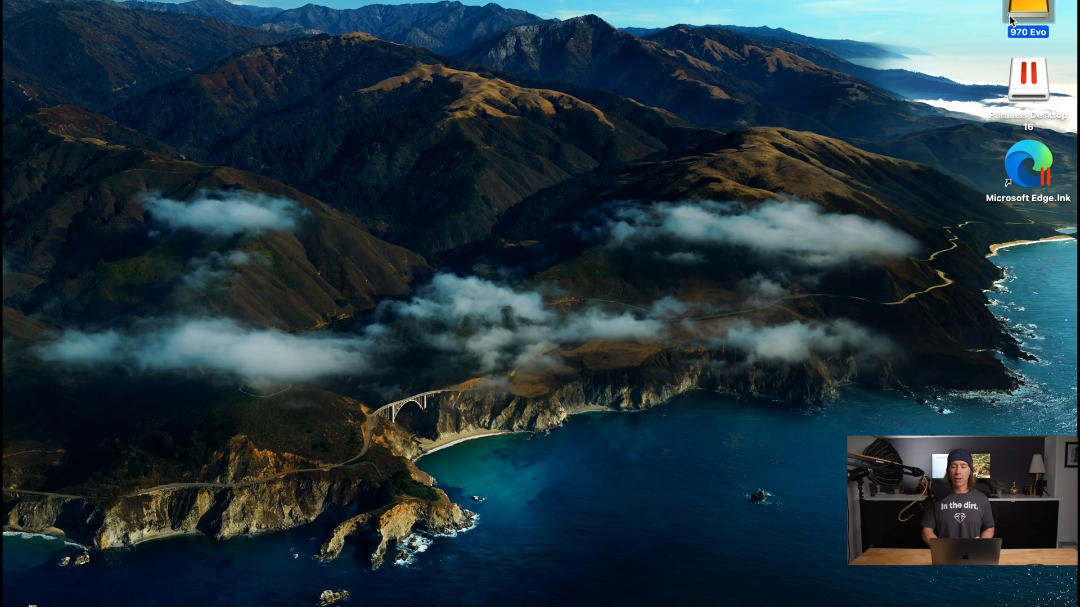
double_click(1022, 8)
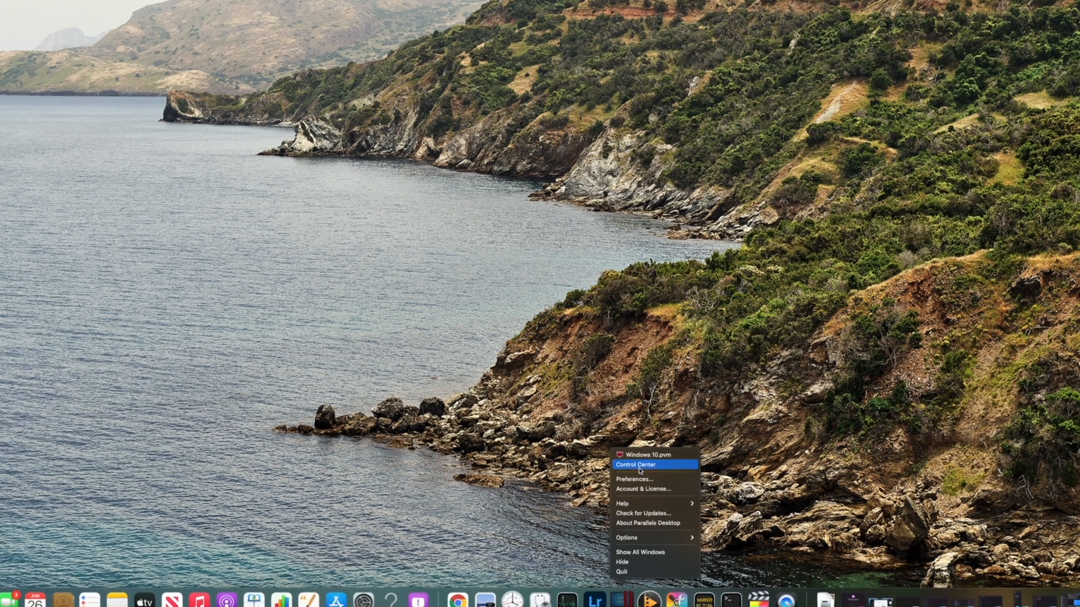
In CPU & Memory settings, keep 4 processors and drag memory to 8192 MB
left_click(636, 479)
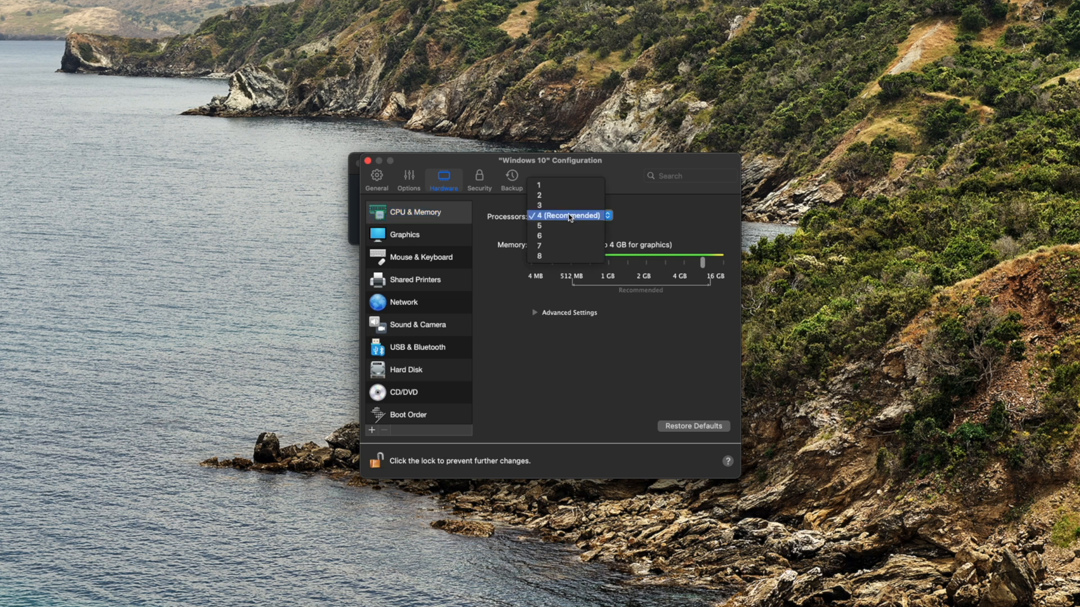
left_click(568, 216)
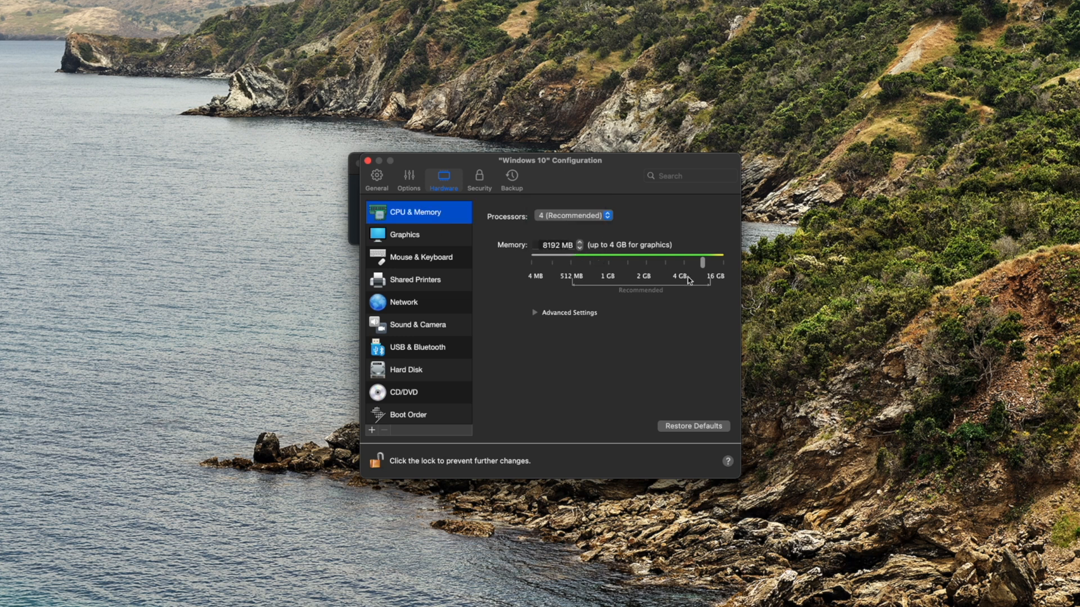
left_click_drag(684, 263, 703, 263)
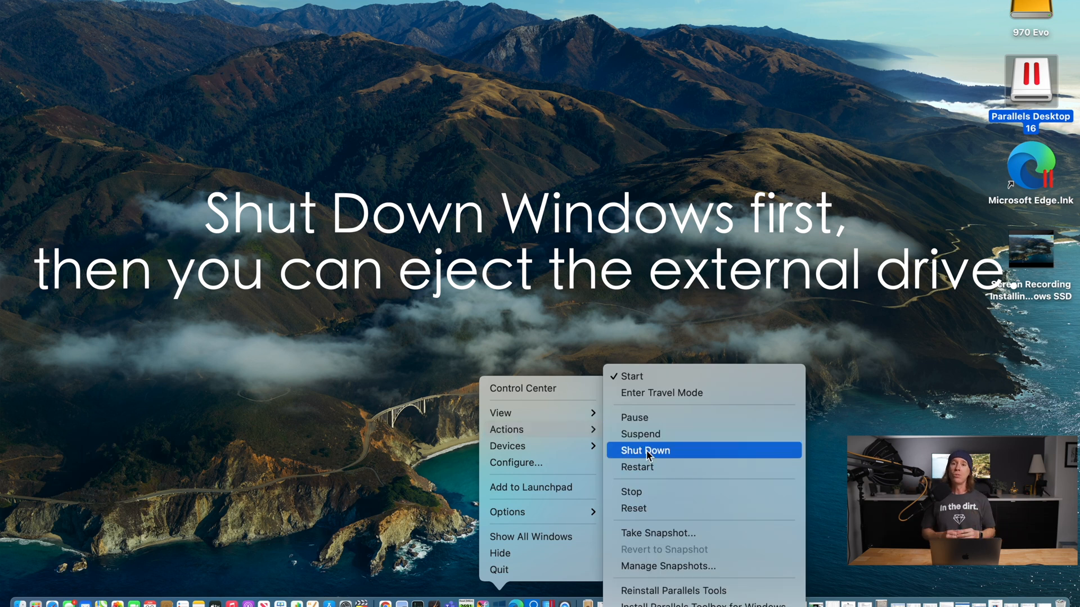
Choose Shut Down from Parallels Desktop's Actions menu for Windows 10
left_click(645, 451)
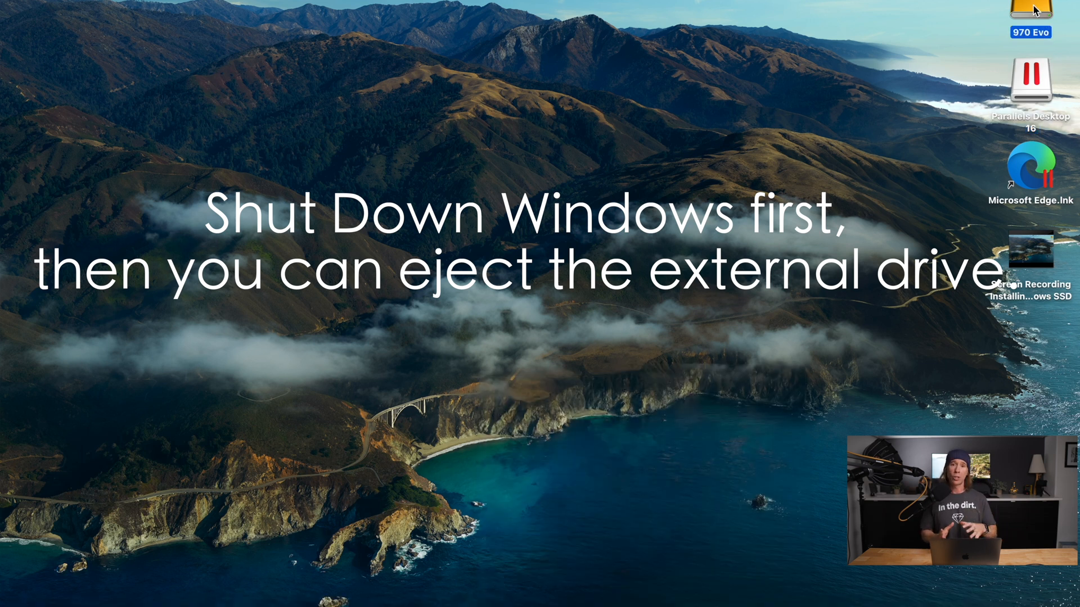
mouse_move(985, 45)
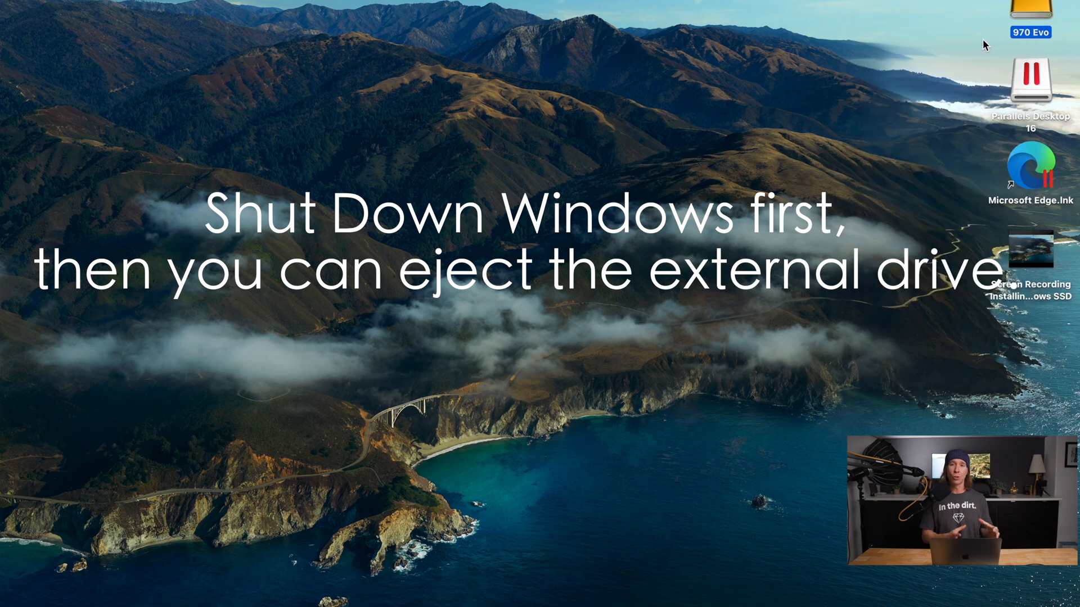